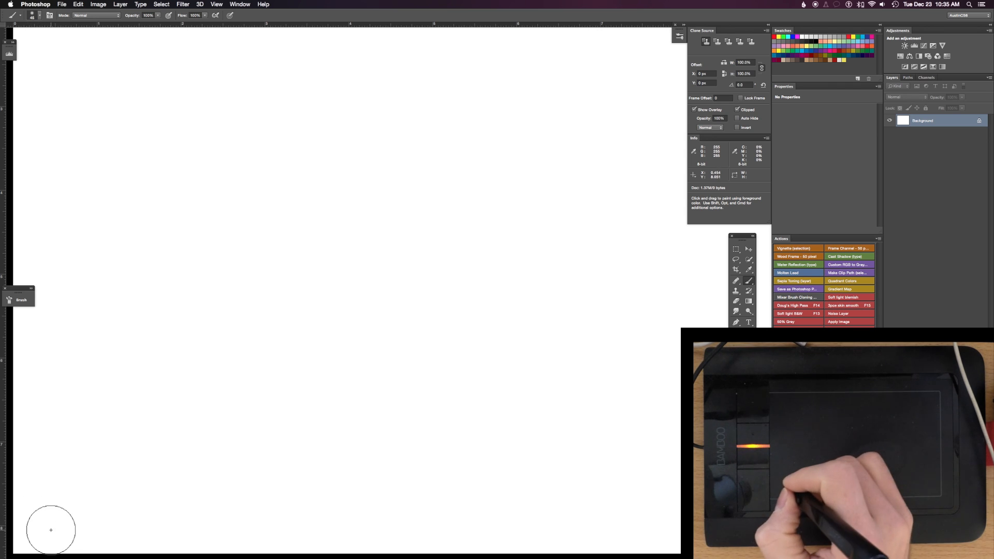
{"action": "mouse_move", "coordinate": [59, 532]}
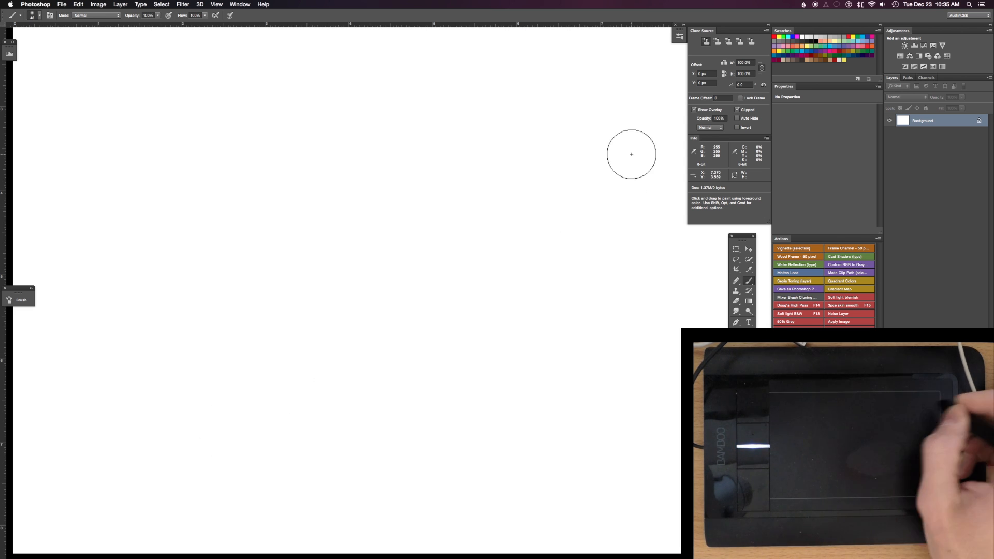
{"action": "mouse_move", "coordinate": [333, 259]}
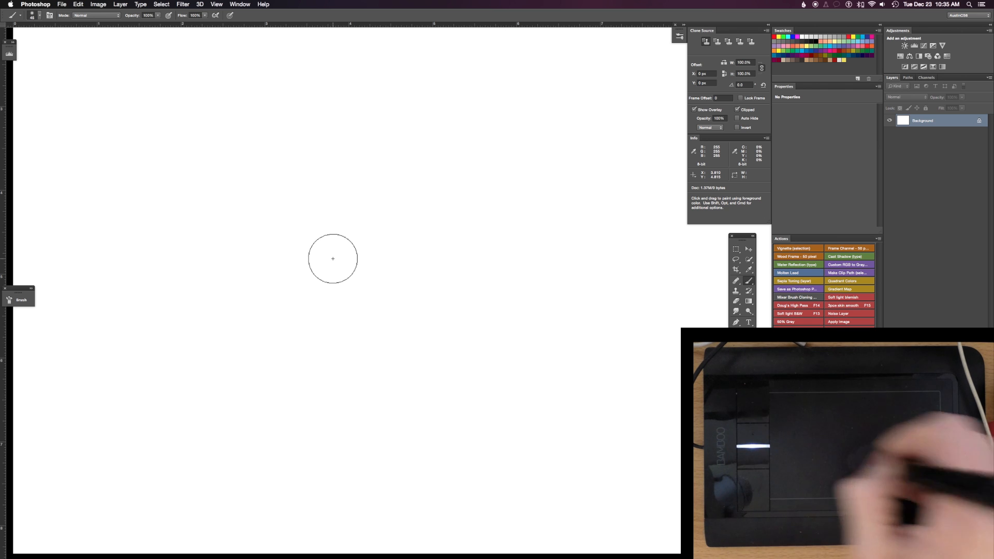
{"action": "mouse_move", "coordinate": [434, 298]}
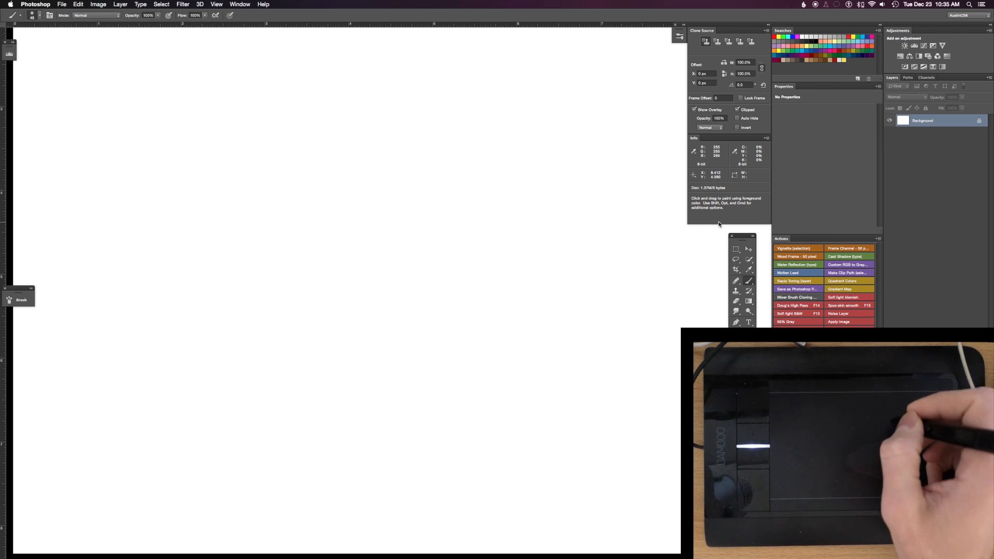
{"action": "mouse_move", "coordinate": [581, 60]}
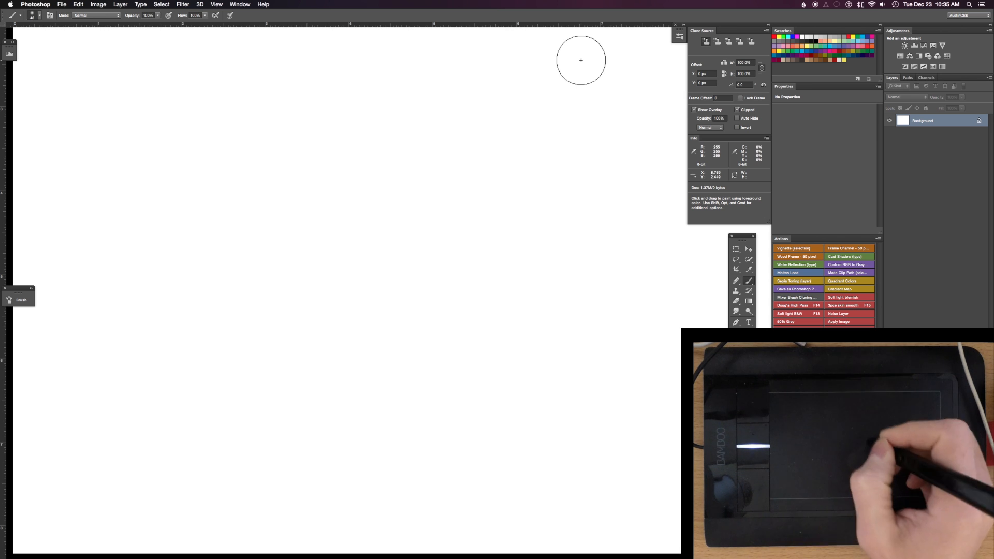
{"action": "mouse_move", "coordinate": [457, 205]}
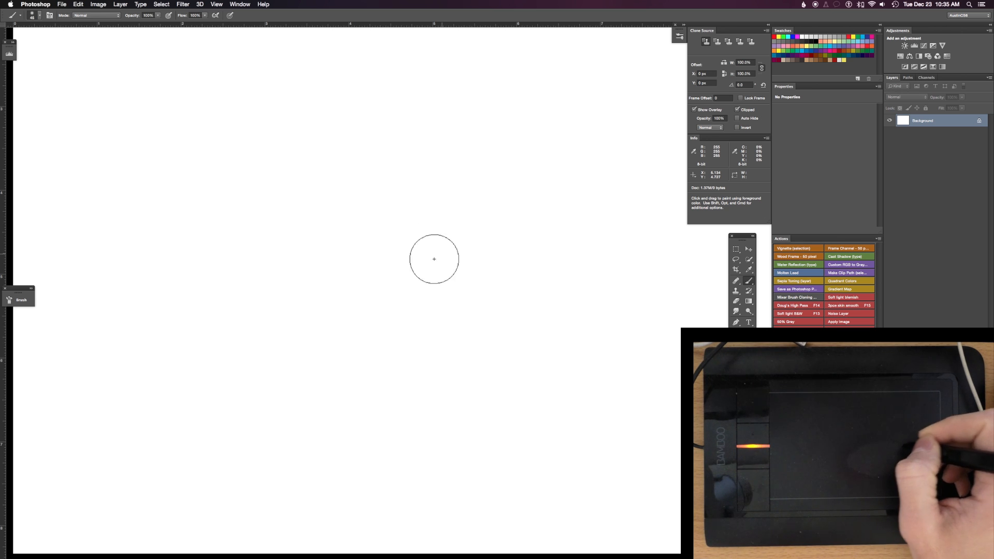
{"action": "mouse_move", "coordinate": [443, 288]}
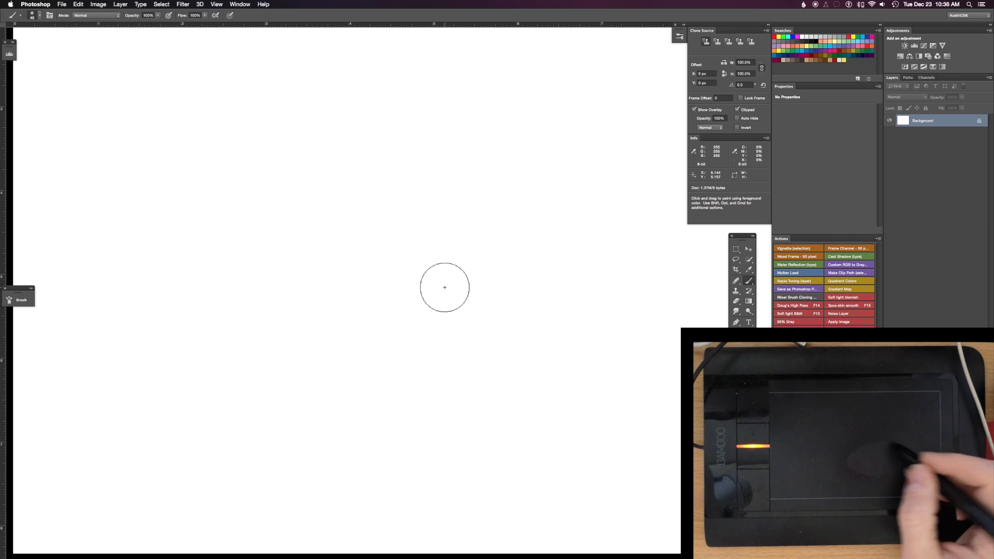
{"action": "mouse_move", "coordinate": [237, 281]}
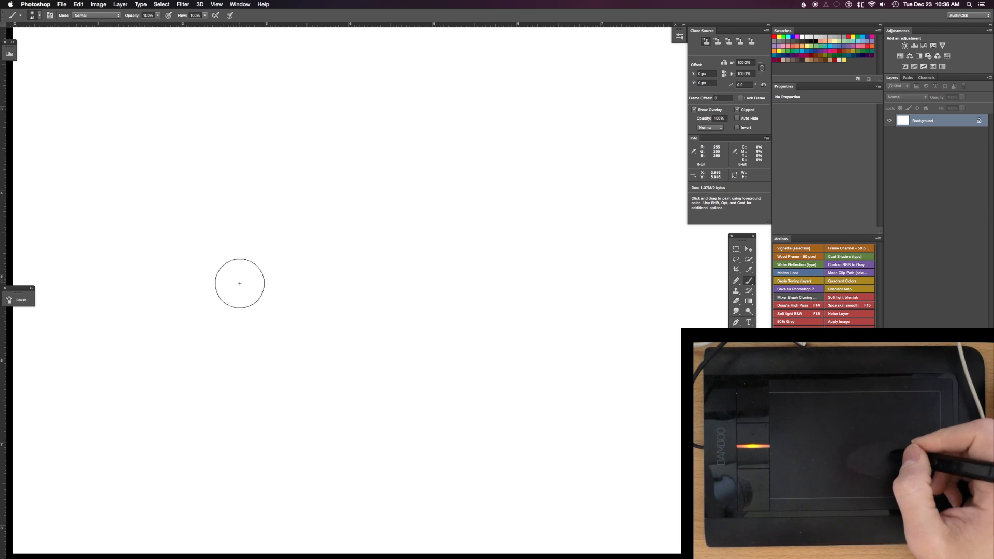
{"action": "mouse_move", "coordinate": [390, 284]}
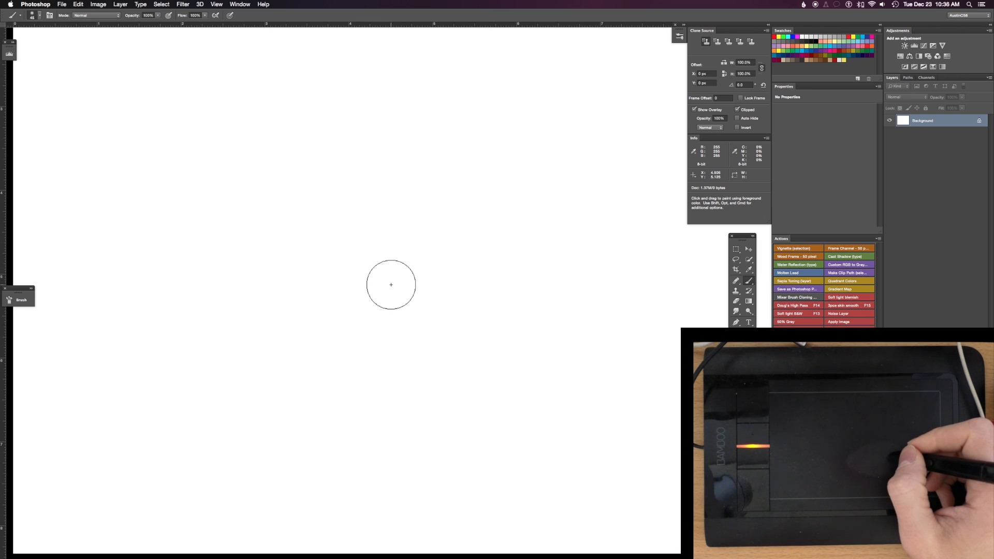
{"action": "mouse_move", "coordinate": [420, 288]}
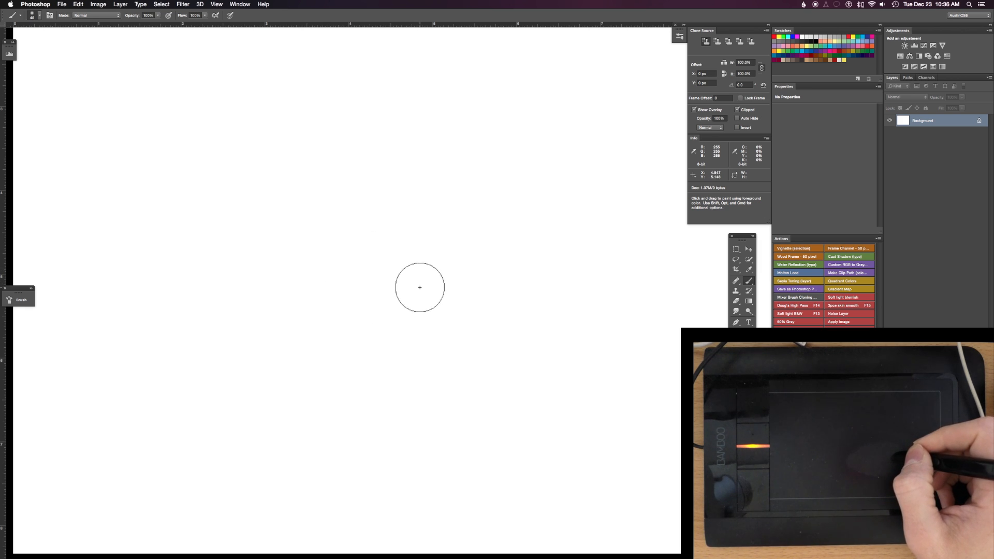
{"action": "mouse_move", "coordinate": [413, 293]}
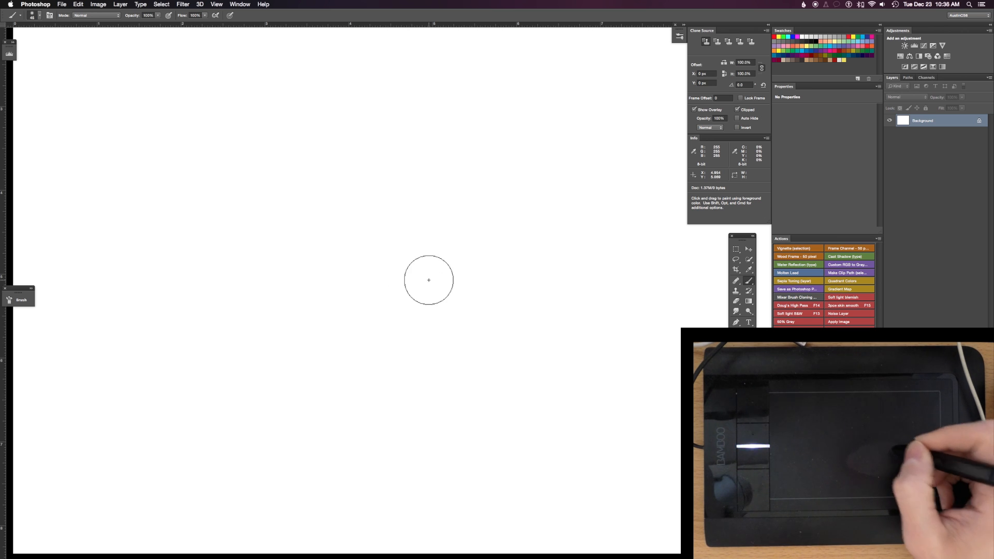
{"action": "mouse_move", "coordinate": [141, 428]}
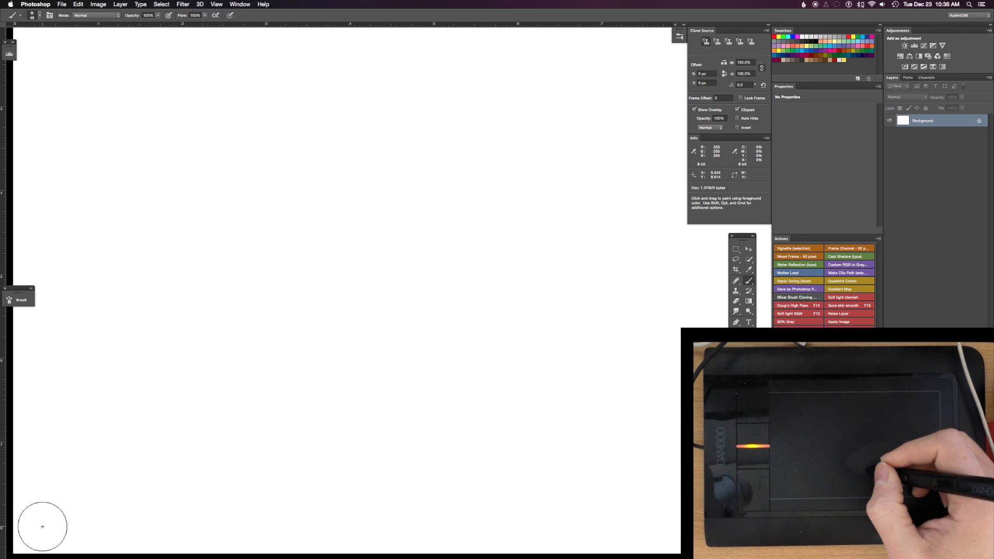
{"action": "mouse_move", "coordinate": [426, 326]}
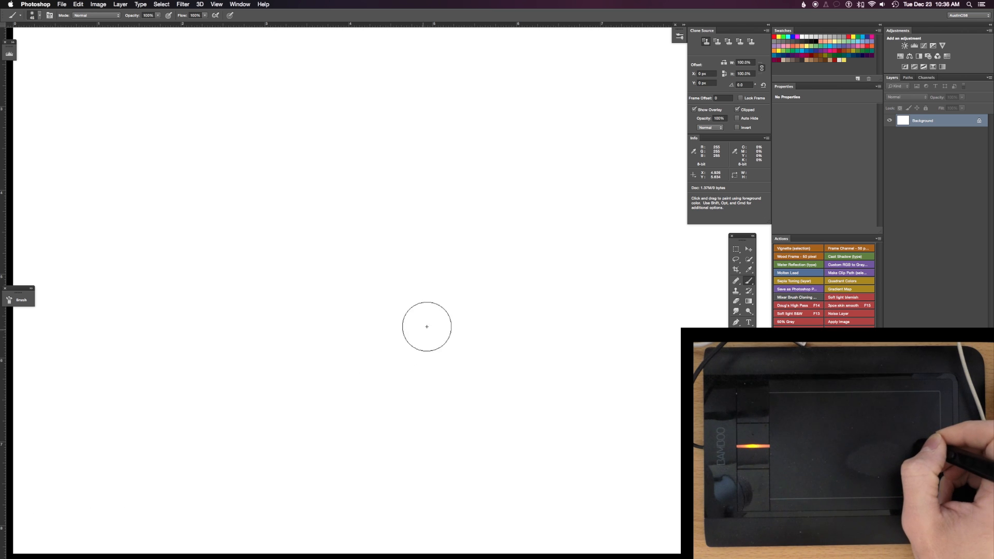
{"action": "mouse_move", "coordinate": [440, 312]}
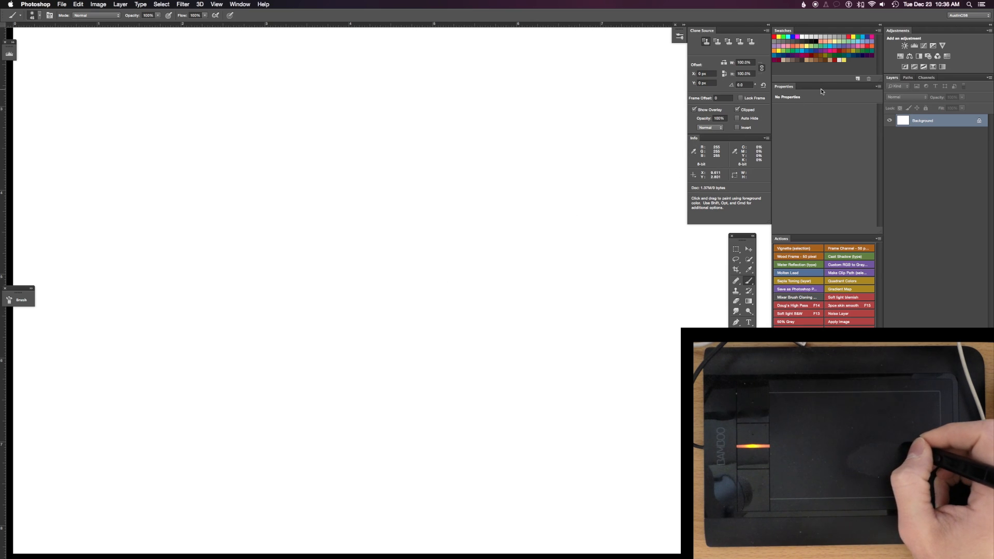
{"action": "mouse_move", "coordinate": [579, 155]}
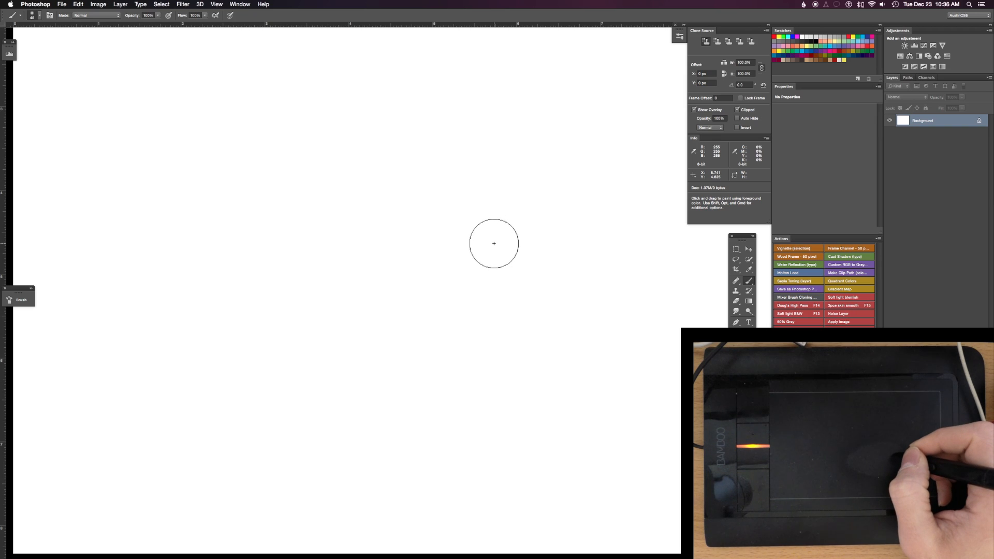
{"action": "mouse_move", "coordinate": [497, 251]}
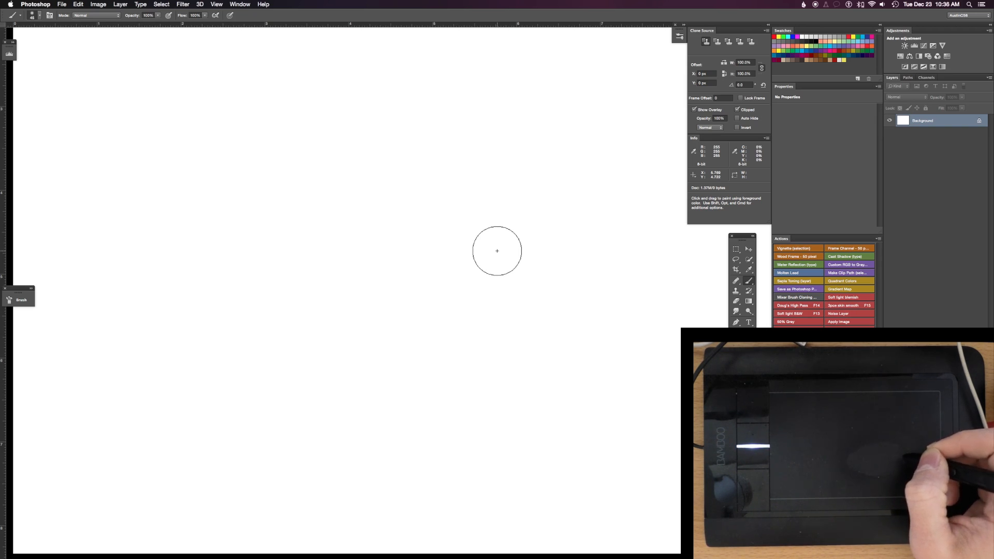
{"action": "mouse_move", "coordinate": [497, 262]}
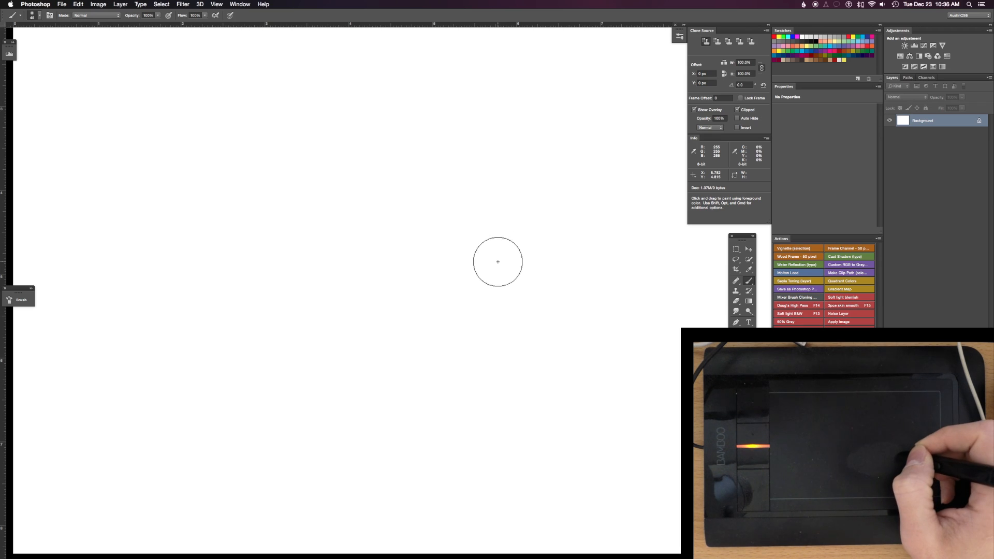
{"action": "mouse_move", "coordinate": [426, 268]}
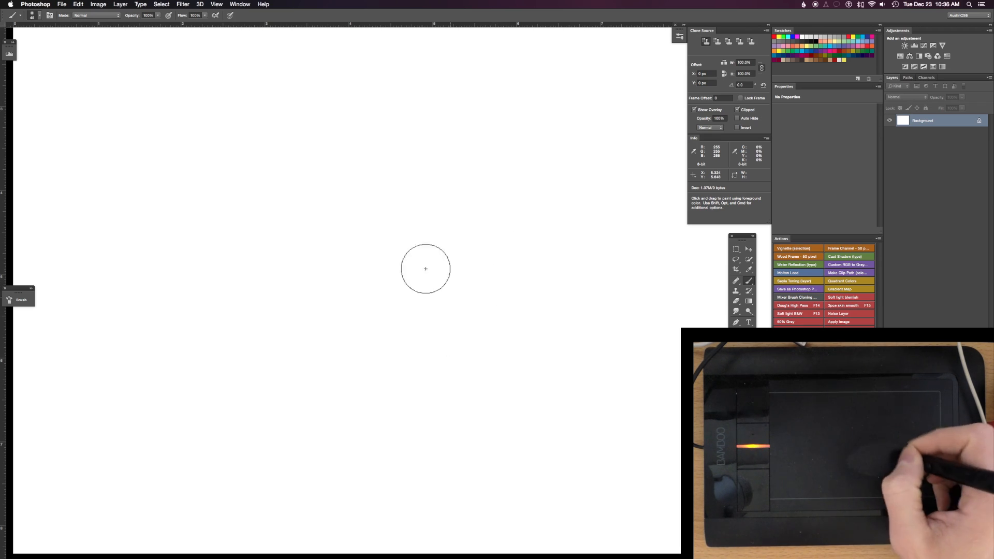
{"action": "mouse_move", "coordinate": [432, 276]}
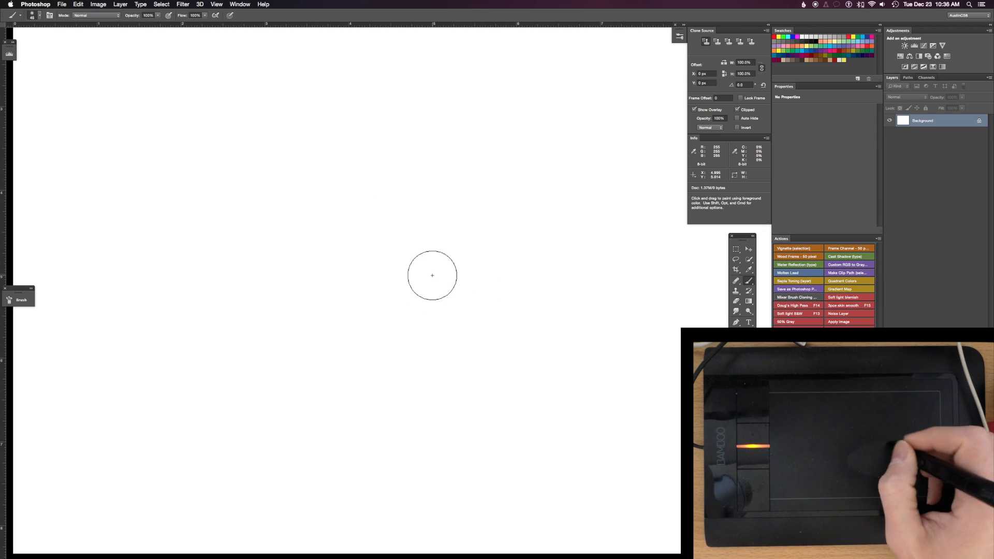
{"action": "mouse_move", "coordinate": [480, 304]}
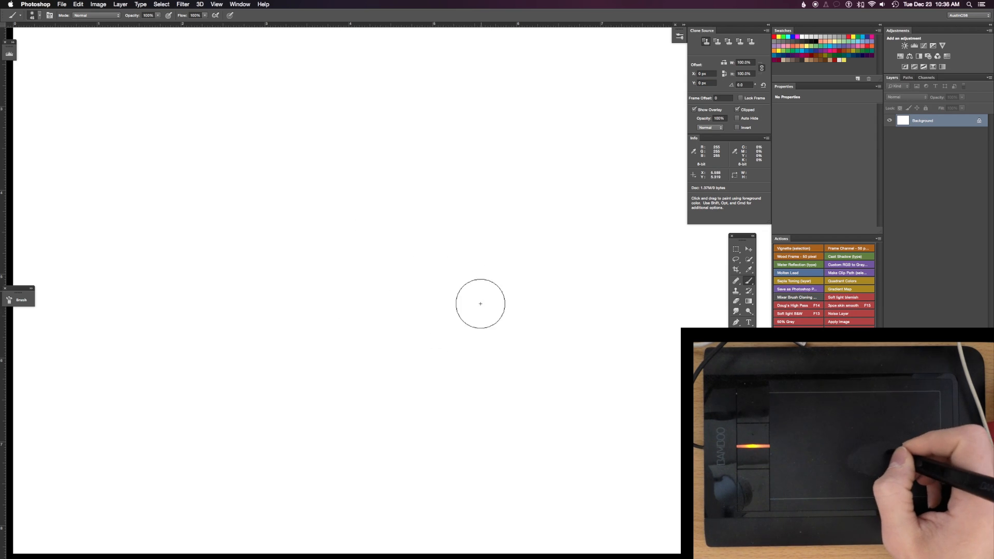
{"action": "mouse_move", "coordinate": [475, 339]}
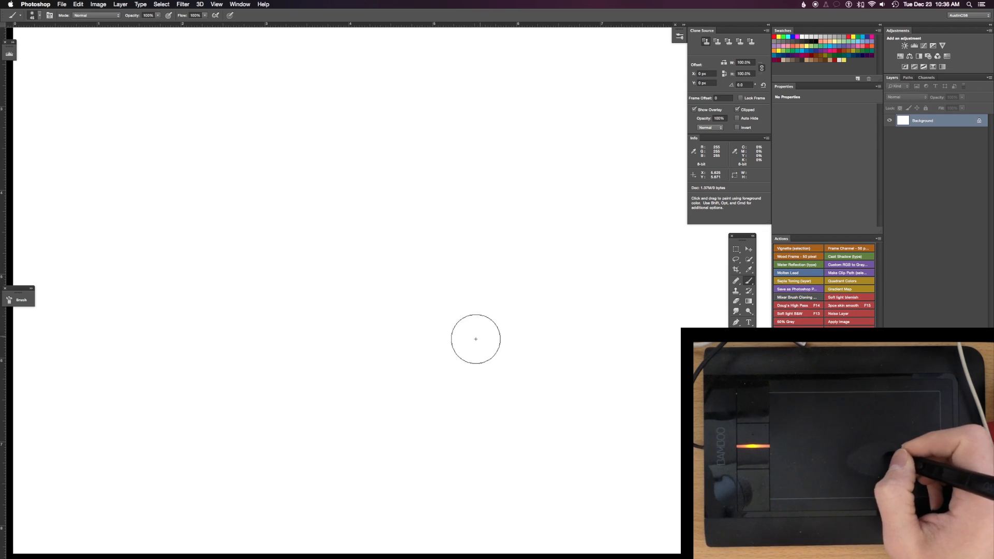
{"action": "mouse_move", "coordinate": [431, 292]}
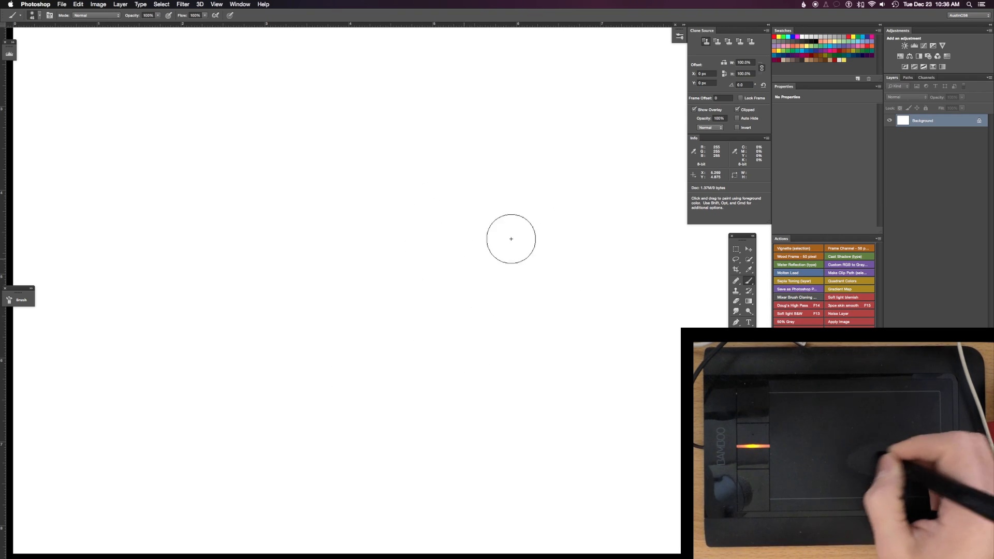
{"action": "mouse_move", "coordinate": [440, 272]}
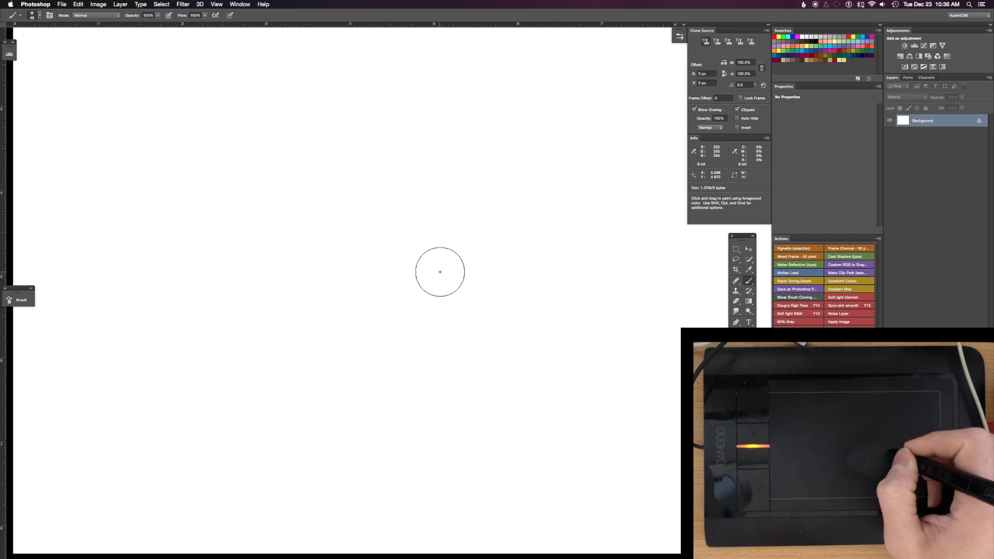
{"action": "mouse_move", "coordinate": [444, 276]}
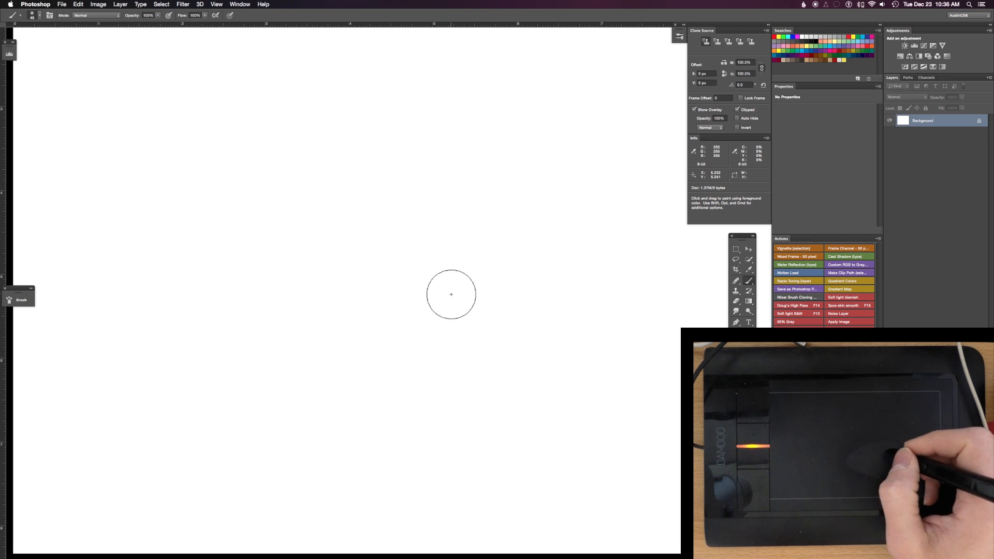
{"action": "mouse_move", "coordinate": [442, 314]}
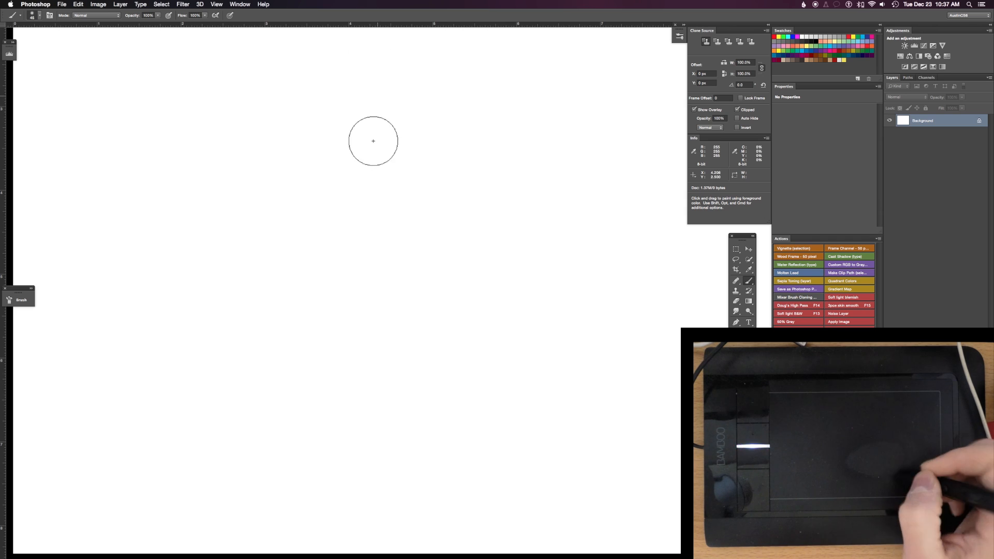
{"action": "mouse_move", "coordinate": [452, 286]}
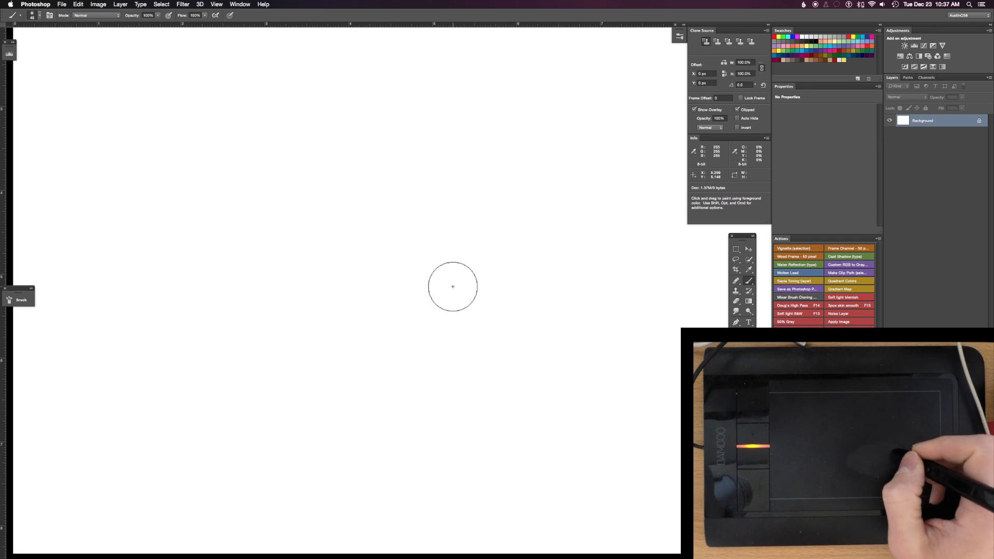
{"action": "mouse_move", "coordinate": [451, 311]}
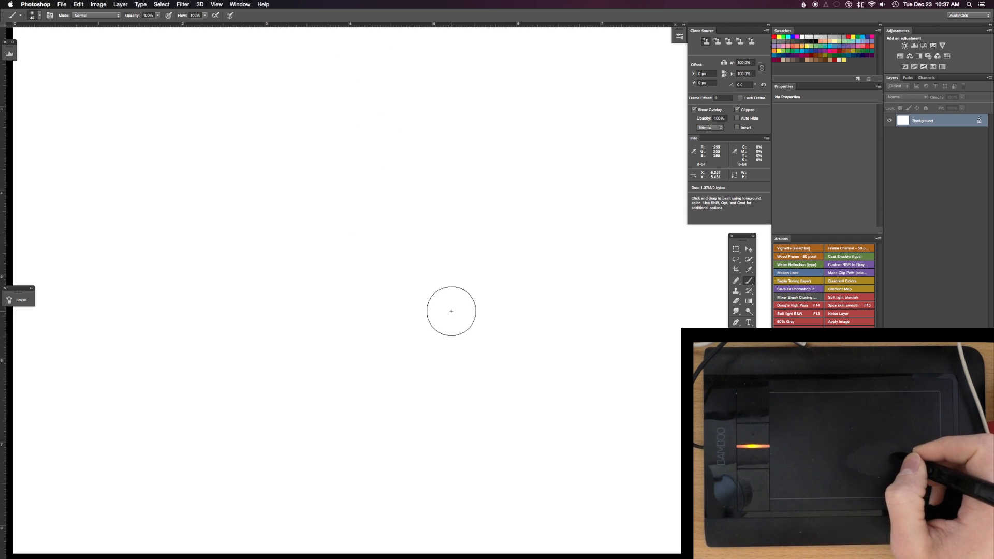
{"action": "mouse_move", "coordinate": [460, 295]}
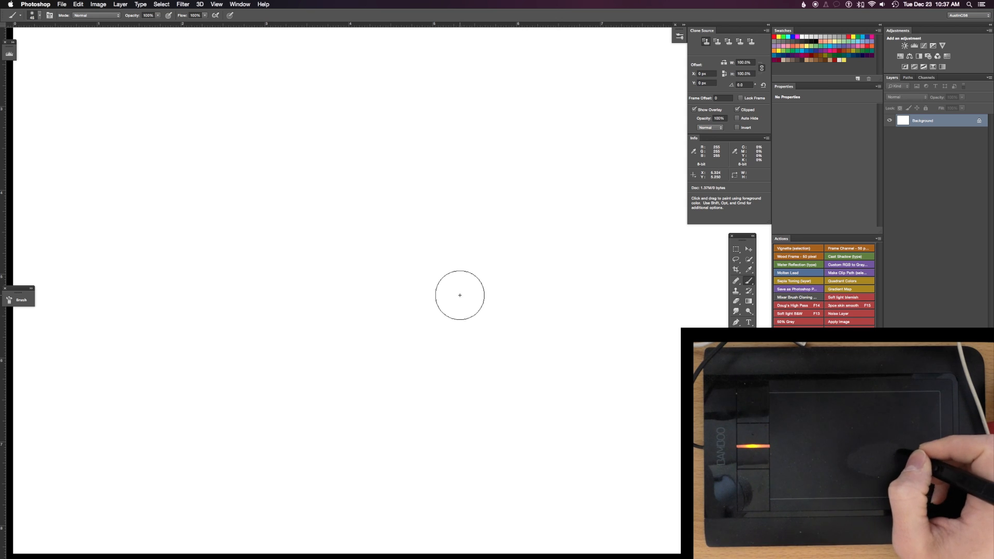
{"action": "mouse_move", "coordinate": [485, 292]}
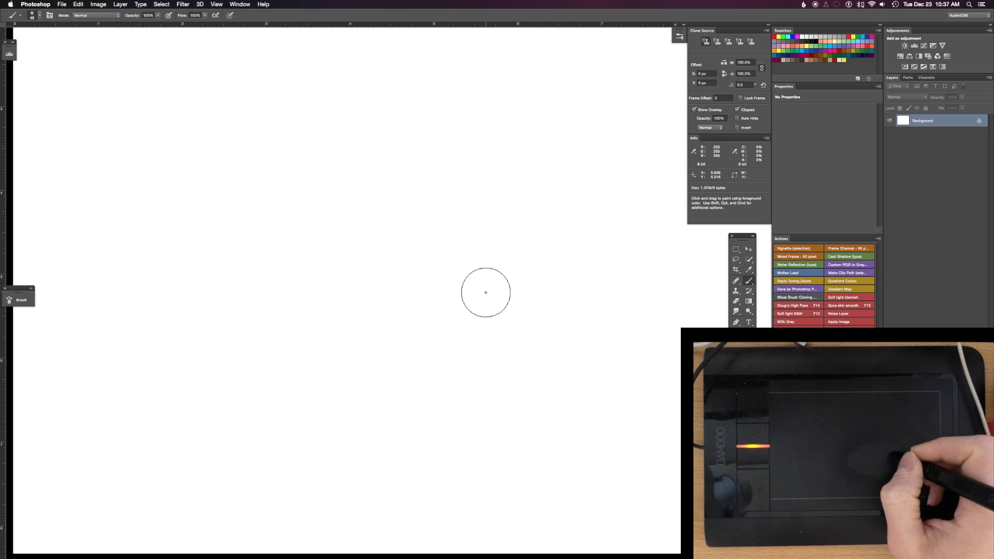
{"action": "mouse_move", "coordinate": [466, 282]}
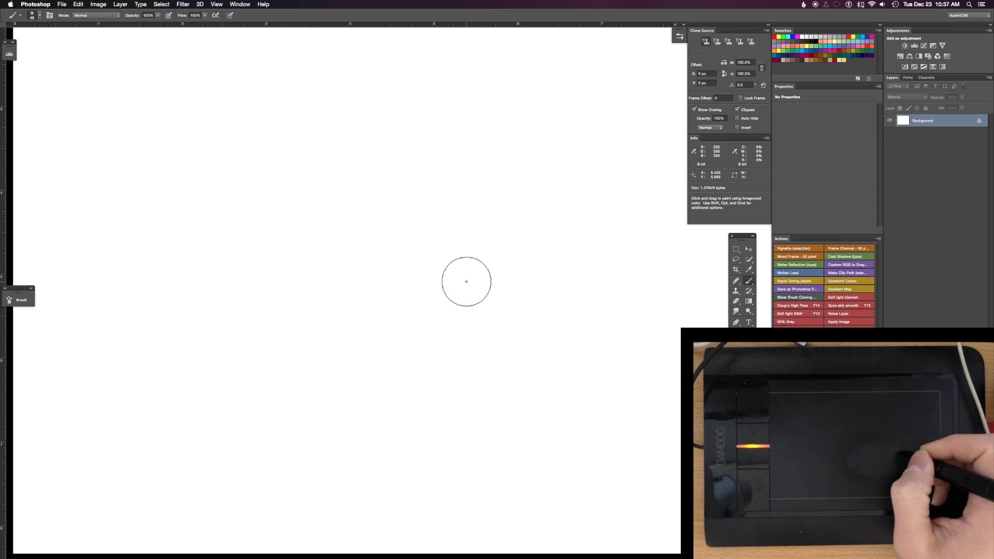